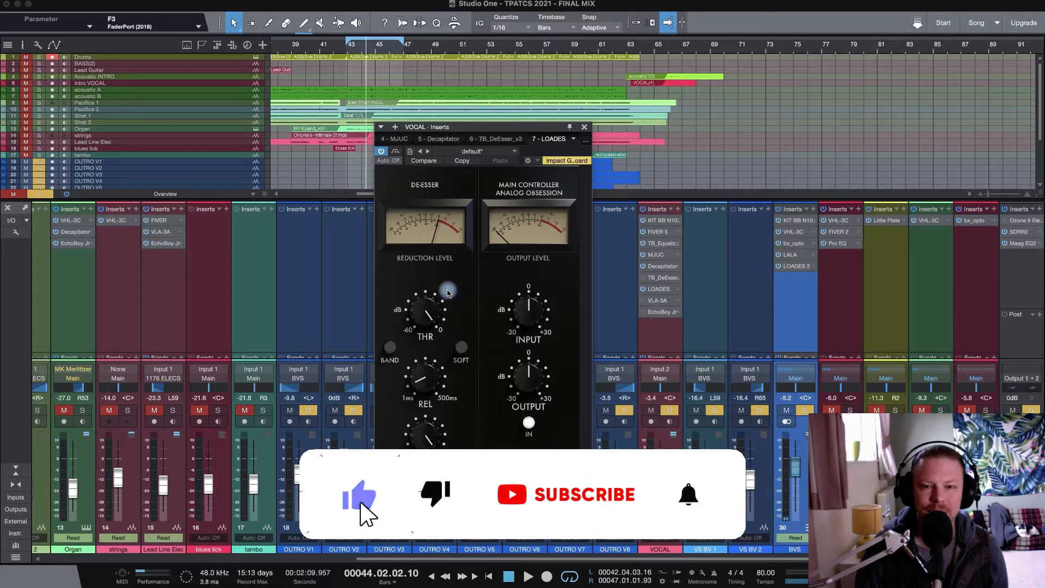
# Lower the VOCAL bus LOADES de-esser threshold to about -6 dB
pyautogui.click(572, 494)
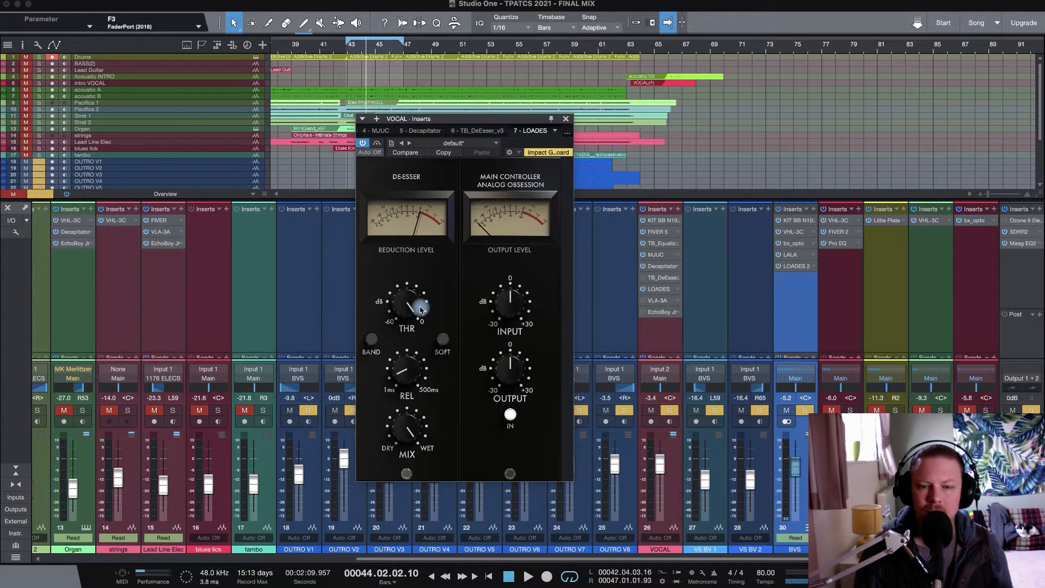
pyautogui.moveTo(406, 306); pyautogui.dragTo(403, 320)
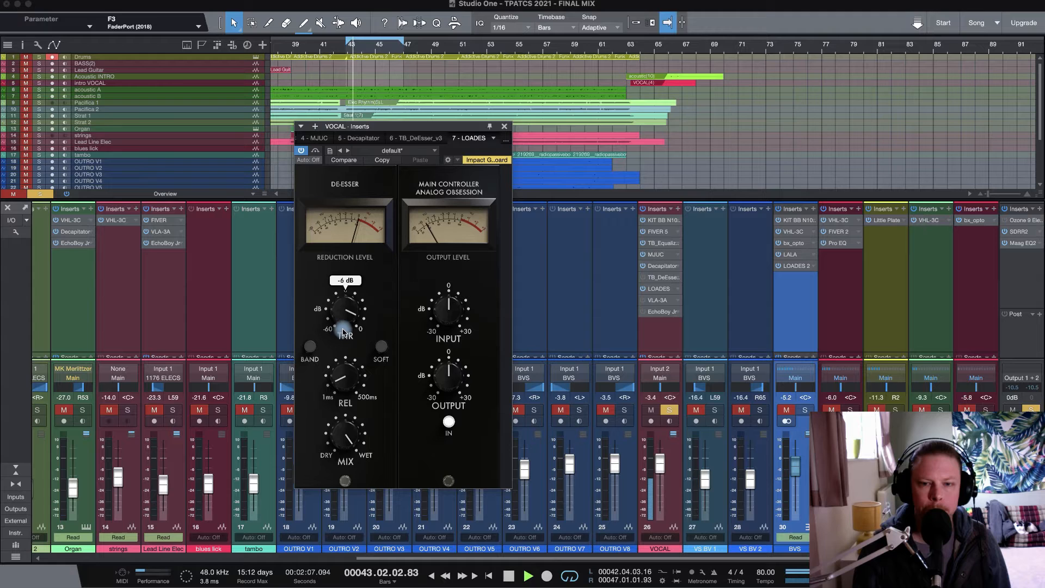
# Nudge the VOCAL de-esser threshold around -6 dB while the song plays
pyautogui.moveTo(344, 313); pyautogui.dragTo(345, 346)
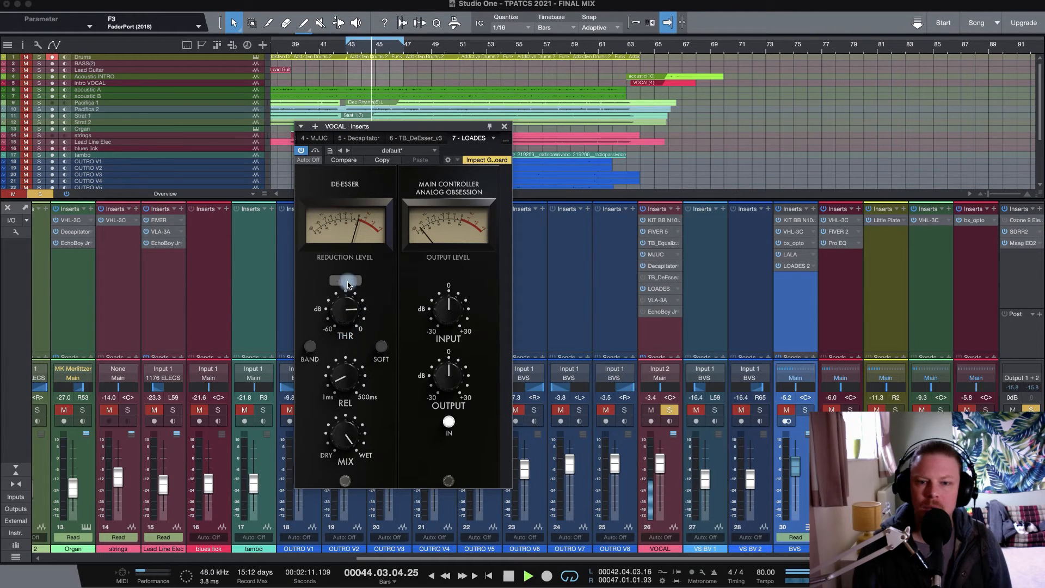
pyautogui.moveTo(344, 300); pyautogui.dragTo(352, 320)
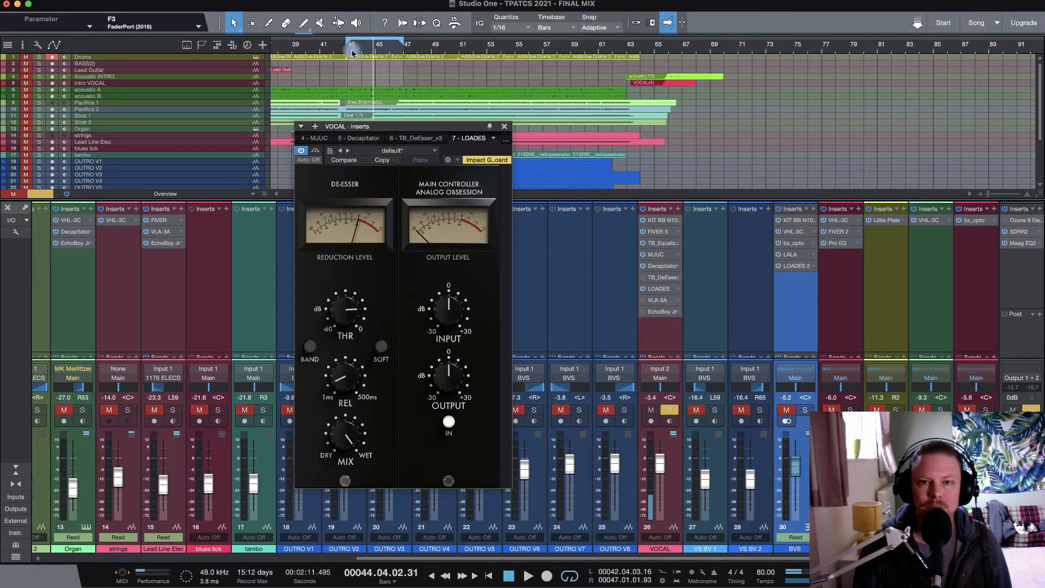
# Restart playback and drop the VOCAL de-esser threshold to -18 dB, then -28 dB
pyautogui.moveTo(343, 313); pyautogui.dragTo(344, 327)
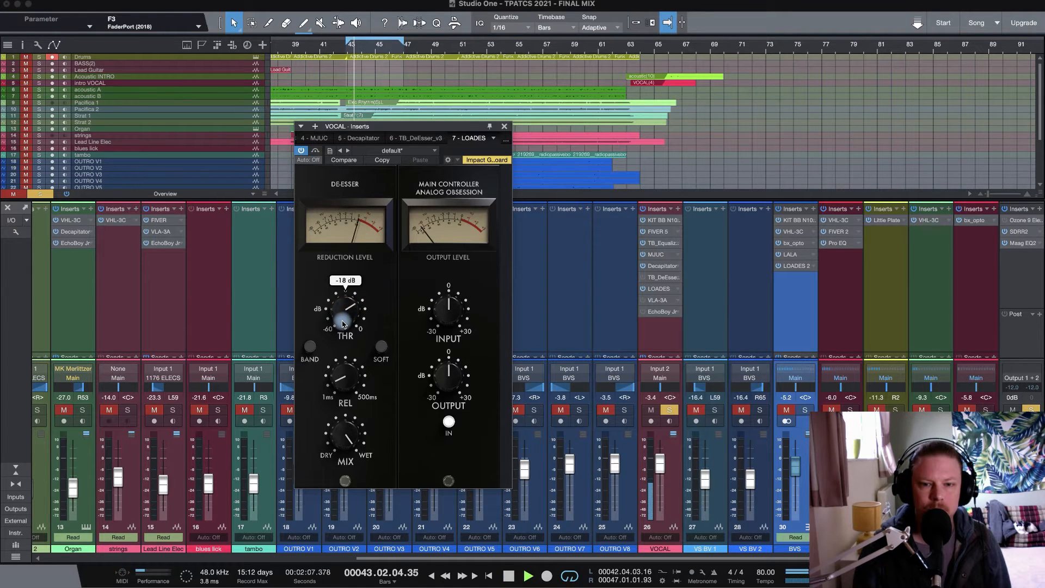
pyautogui.moveTo(345, 314); pyautogui.dragTo(344, 336)
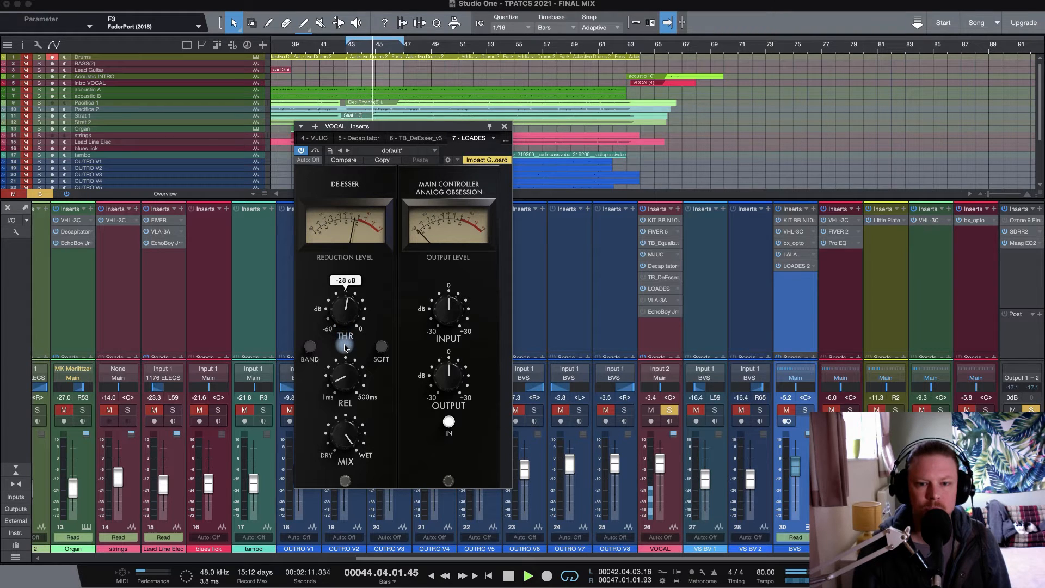
pyautogui.moveTo(344, 307); pyautogui.dragTo(344, 317)
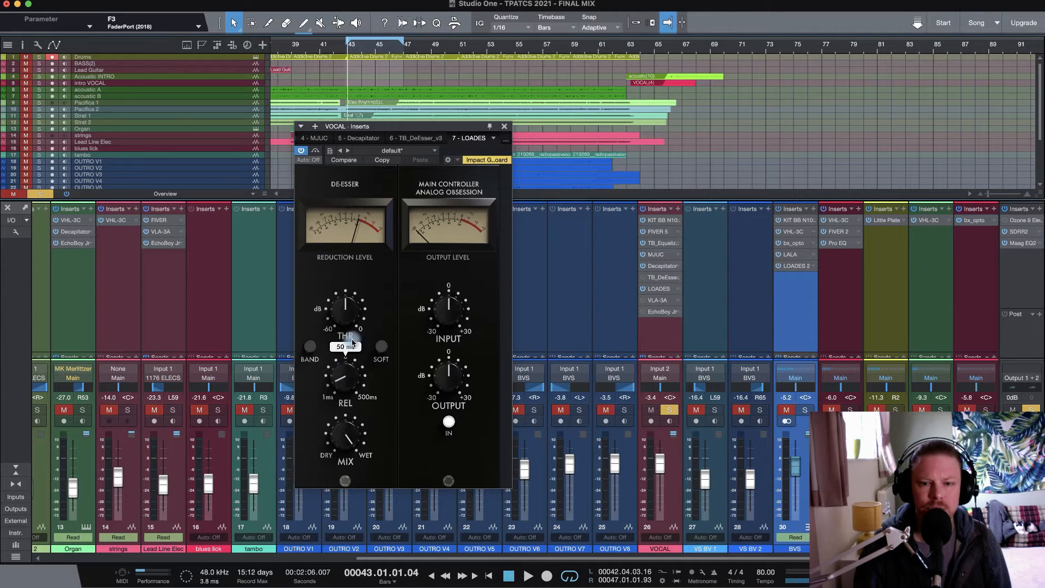
pyautogui.moveTo(344, 313); pyautogui.dragTo(345, 319)
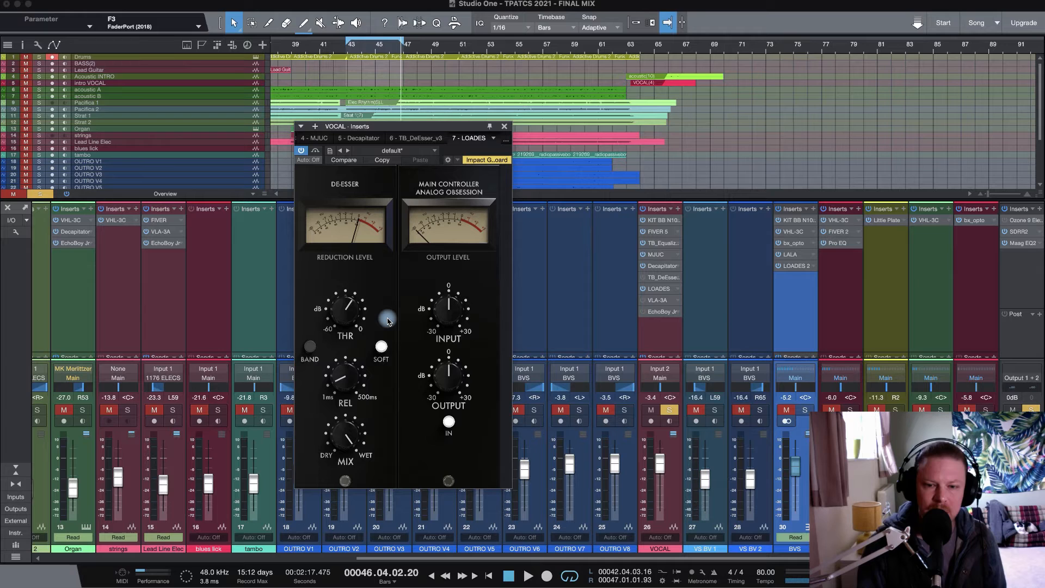
pyautogui.moveTo(383, 318)
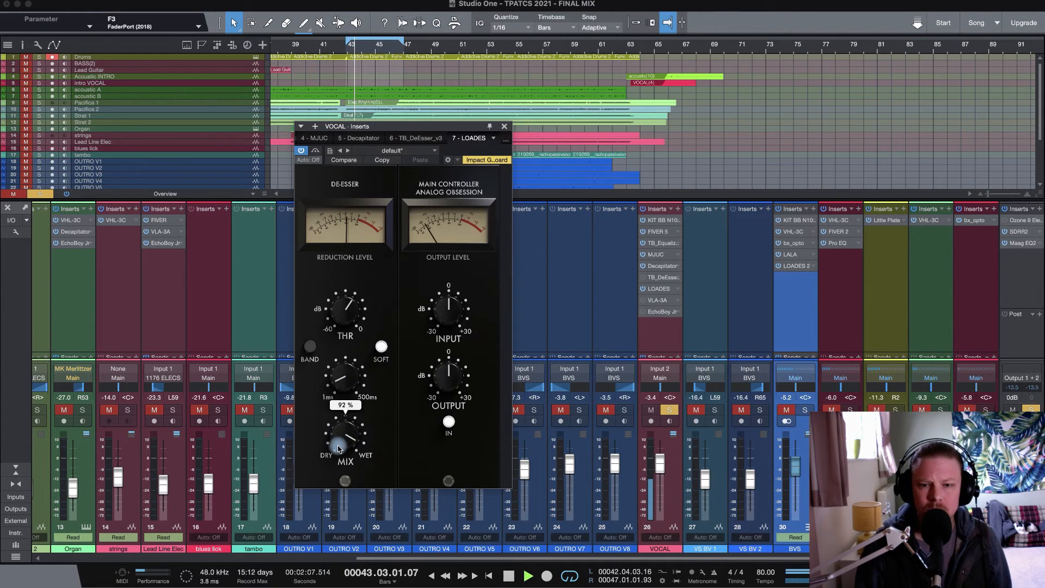
# Turn the VOCAL de-esser dry/wet mix toward wet, about 92%
pyautogui.moveTo(345, 436); pyautogui.dragTo(346, 463)
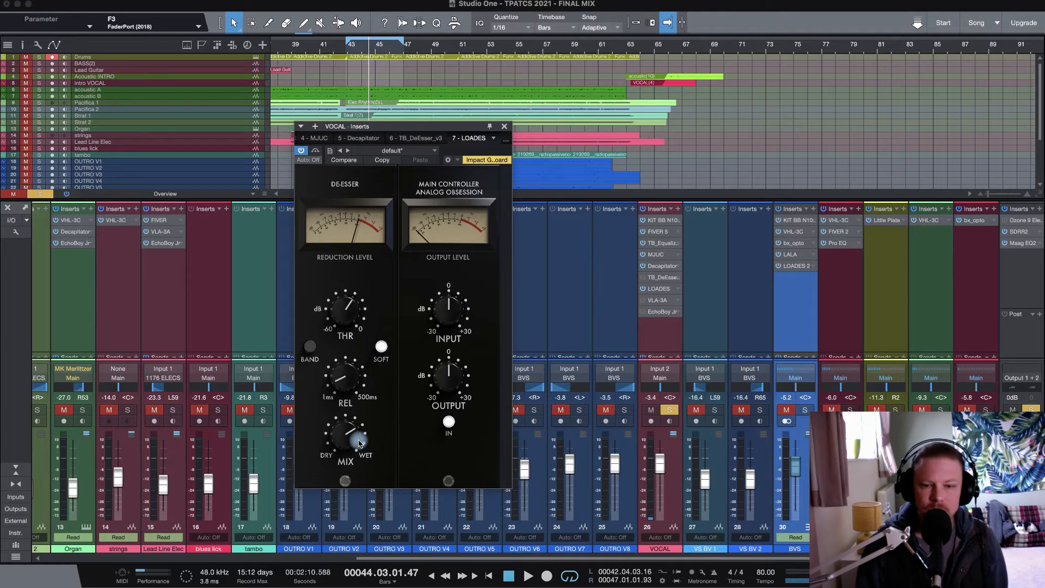
pyautogui.moveTo(344, 437); pyautogui.dragTo(344, 430)
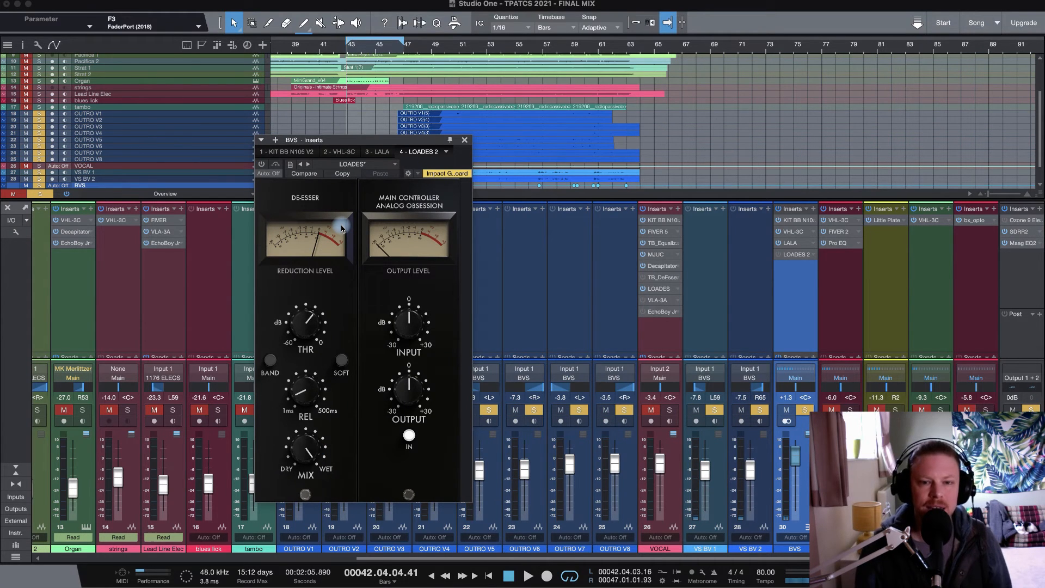
# Show the LOADES 2 de-esser from the BVS channel's Inserts window
pyautogui.click(529, 573)
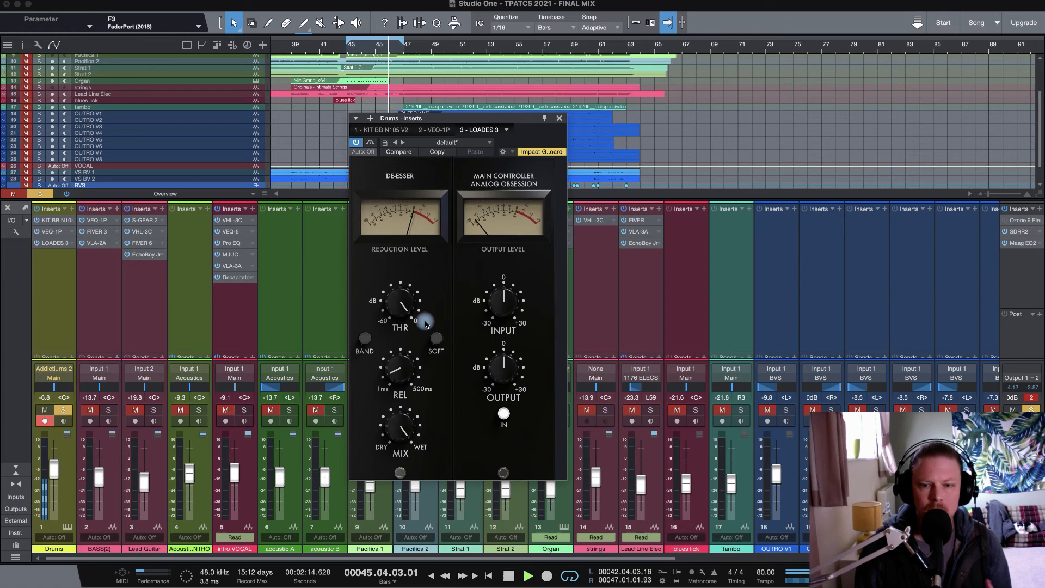
# Pull the Drums de-esser threshold down through -8 and -16 dB, settling near -21 dB
pyautogui.moveTo(416, 317); pyautogui.dragTo(397, 306)
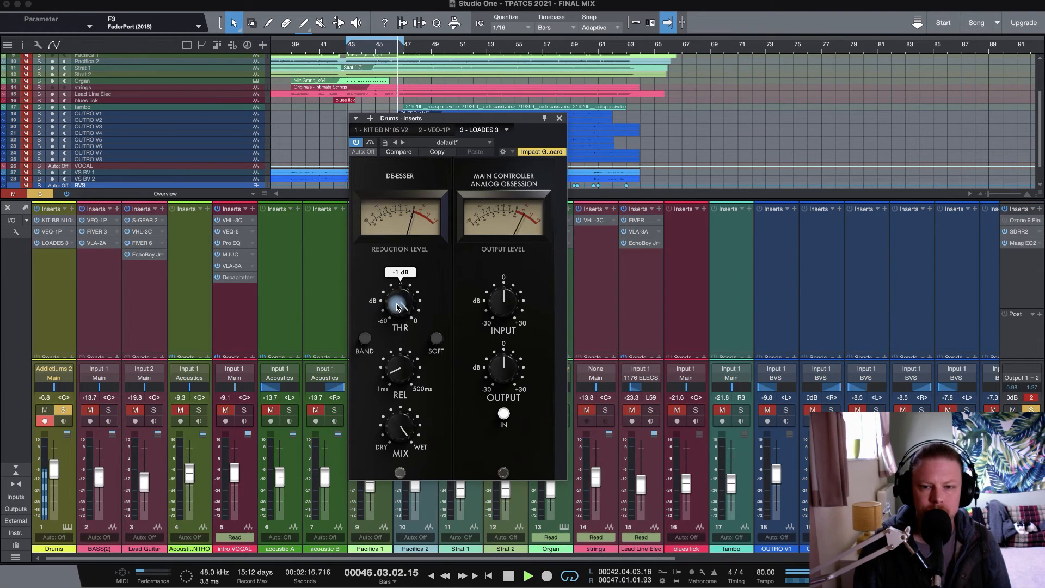
pyautogui.moveTo(399, 303); pyautogui.dragTo(399, 320)
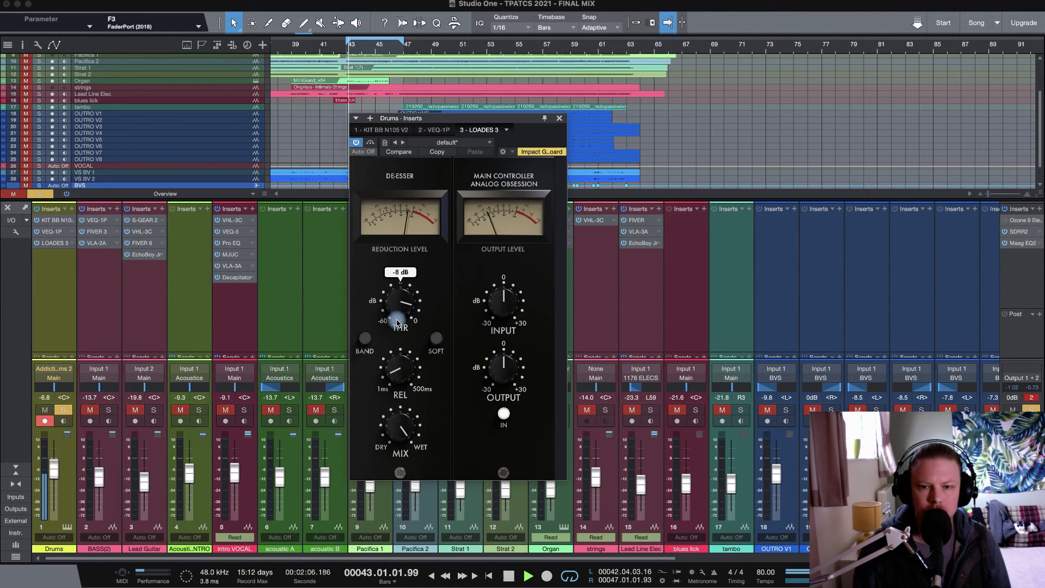
pyautogui.moveTo(398, 300); pyautogui.dragTo(399, 313)
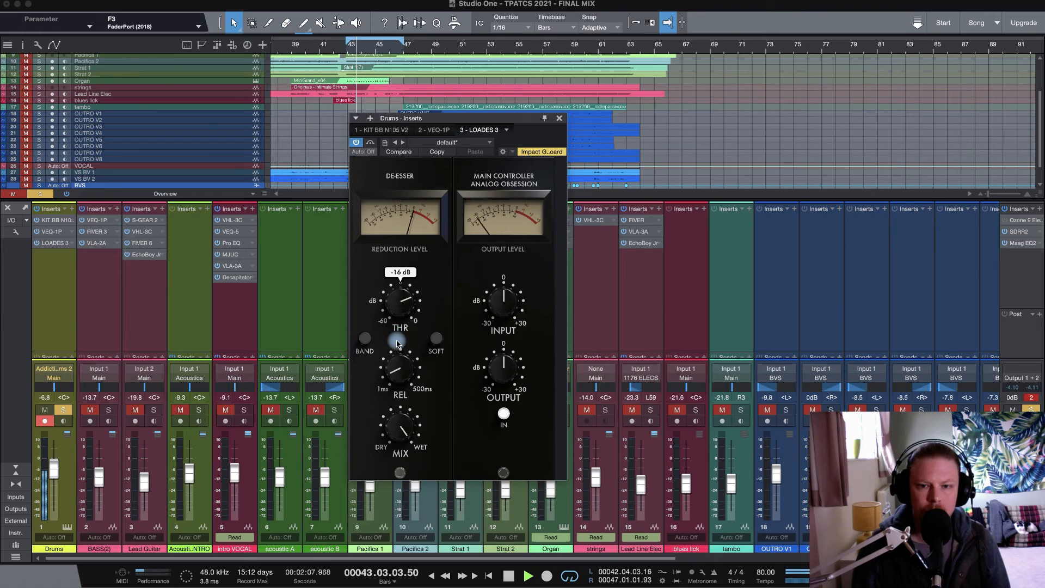
pyautogui.moveTo(399, 300); pyautogui.dragTo(400, 326)
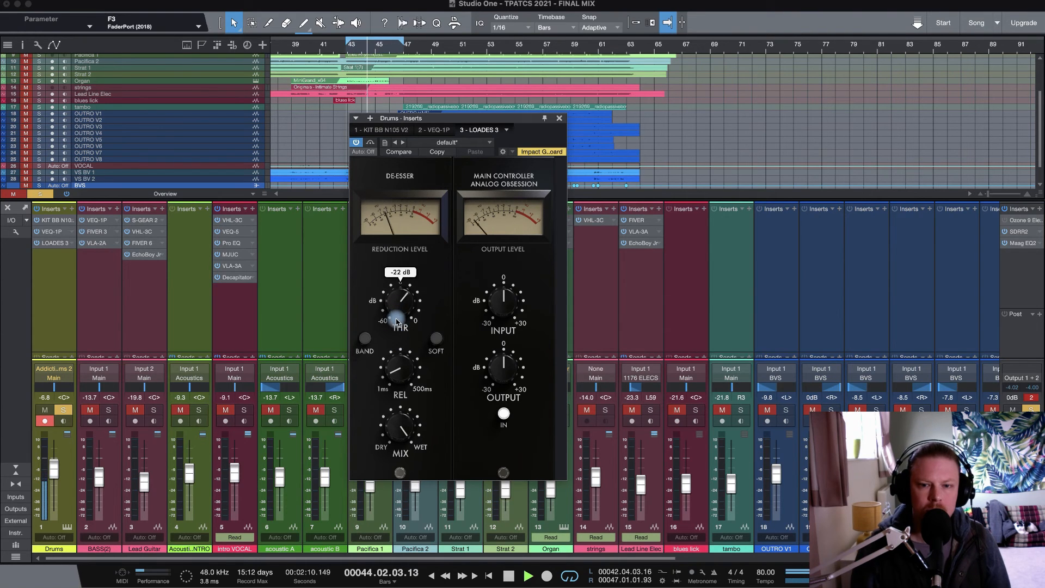
pyautogui.moveTo(399, 300); pyautogui.dragTo(390, 354)
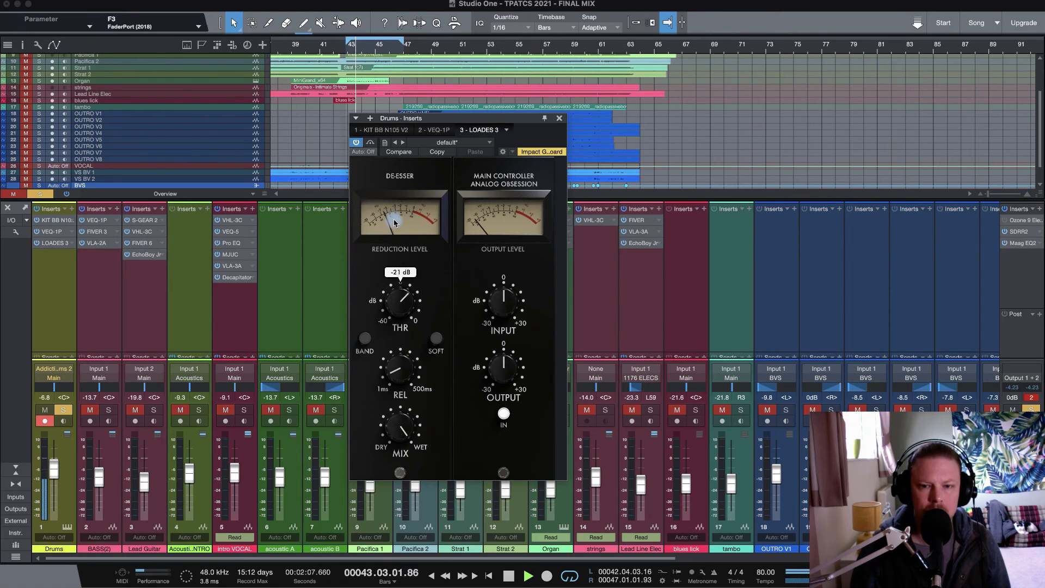
pyautogui.moveTo(400, 296); pyautogui.dragTo(400, 306)
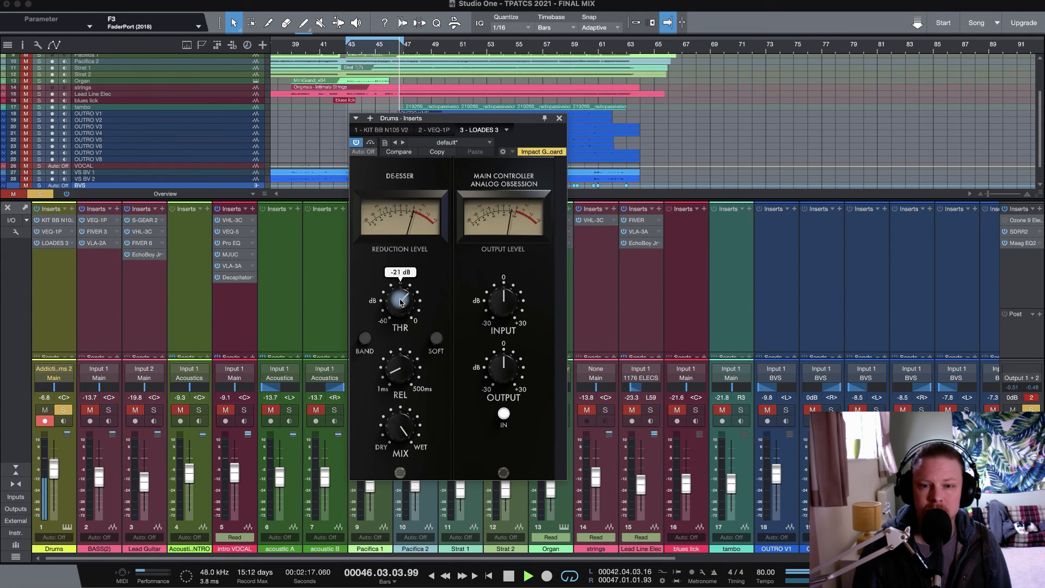
# Ease the Drums de-esser threshold up slightly to -19 dB
pyautogui.moveTo(399, 300); pyautogui.dragTo(402, 308)
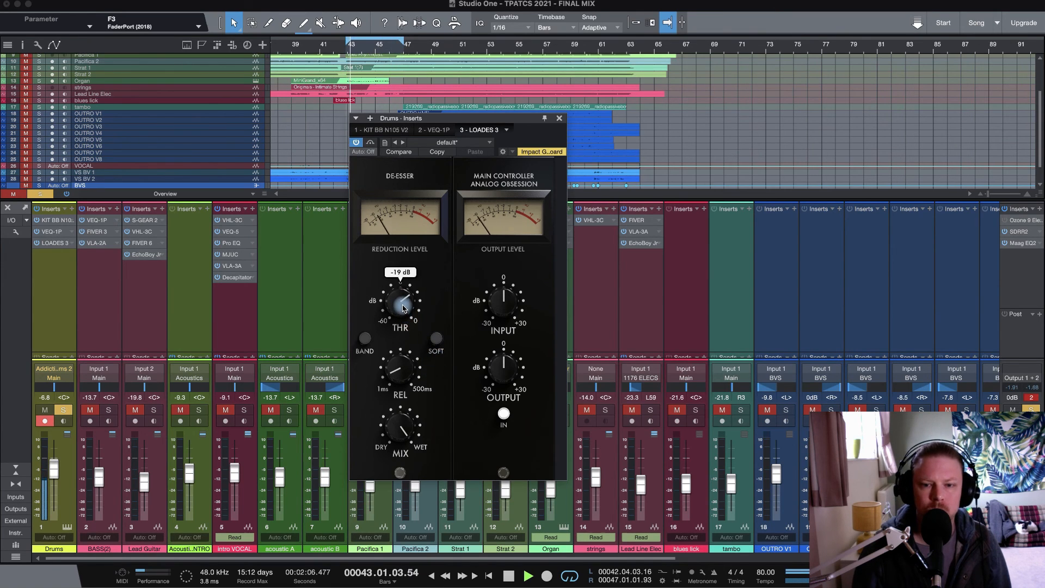